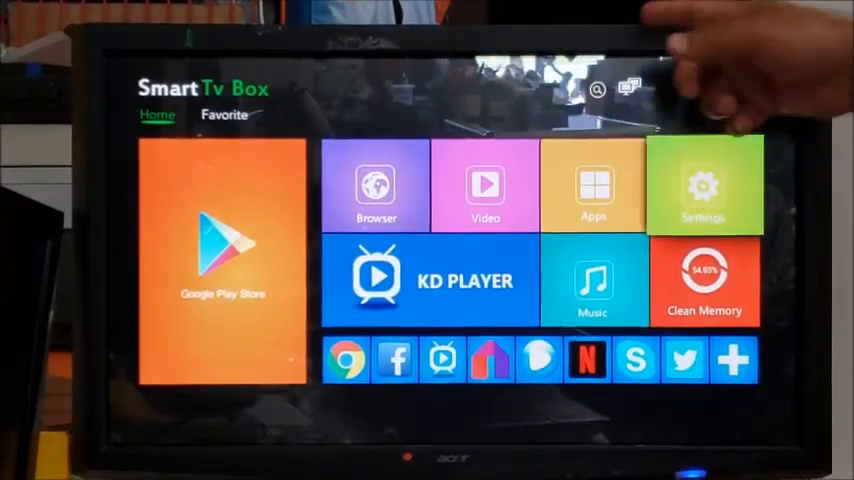
Launch the web browser from the Smart TV Box home screen to the Google start page
left_click(704, 188)
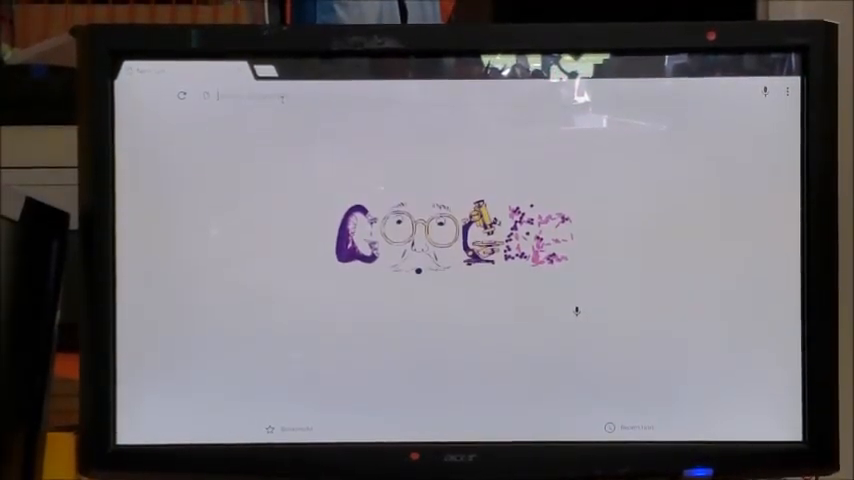
Load the stbpro.apk download URL in Chrome, bringing up the installer prompt
type("https:")
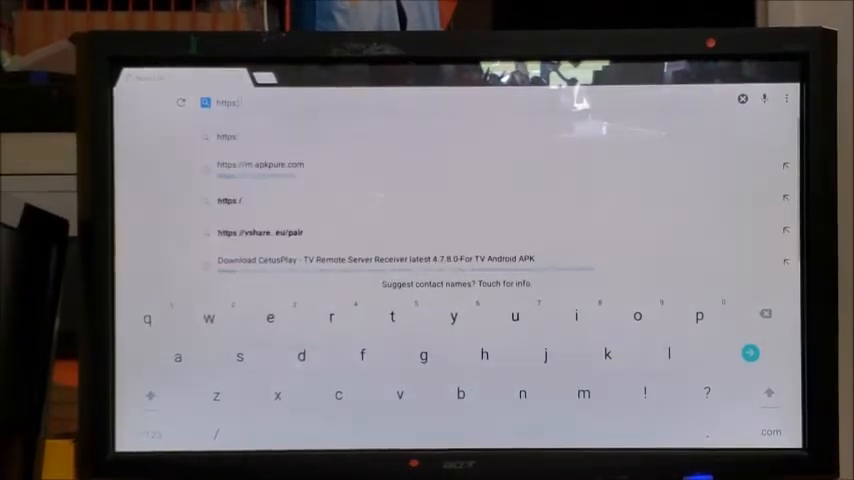
left_click(260, 164)
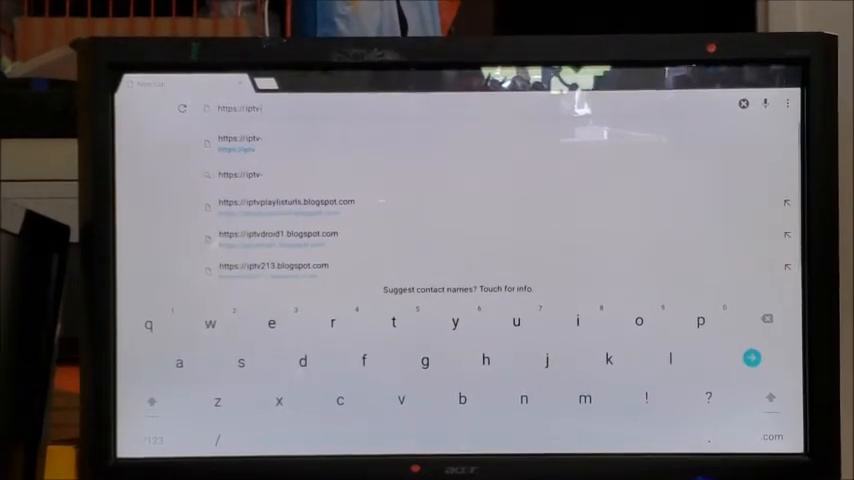
type("go.com")
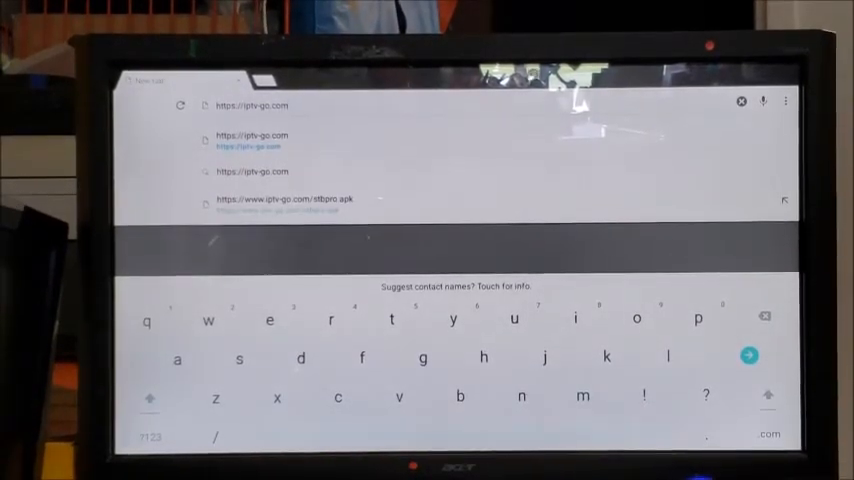
type("stbp")
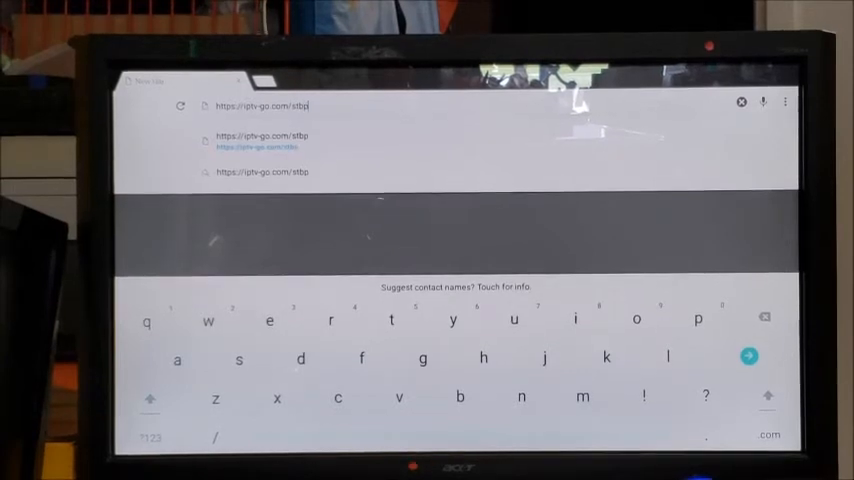
type("ro")
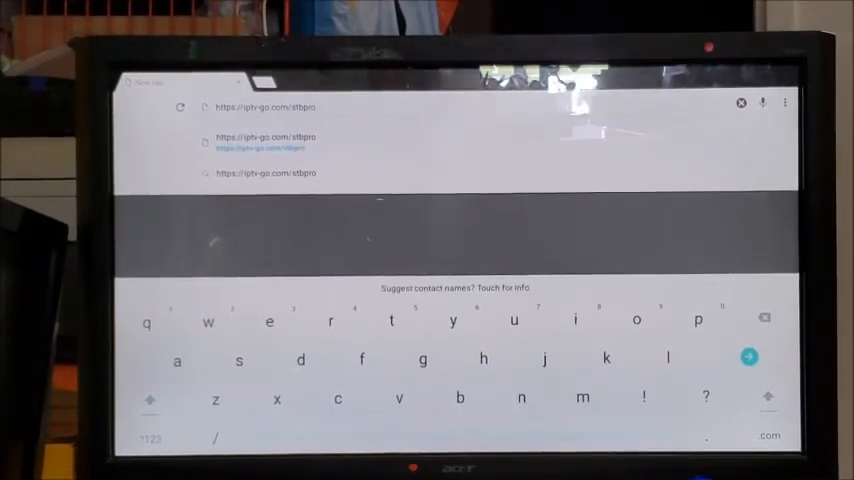
type("a")
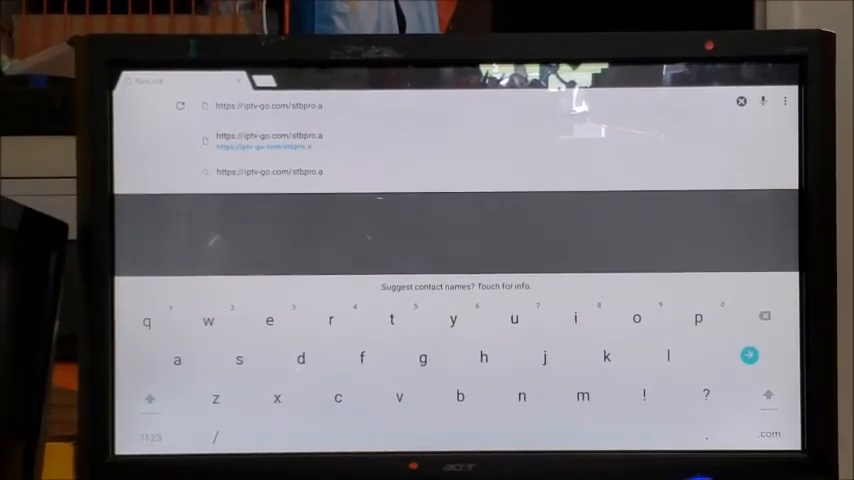
type("pk")
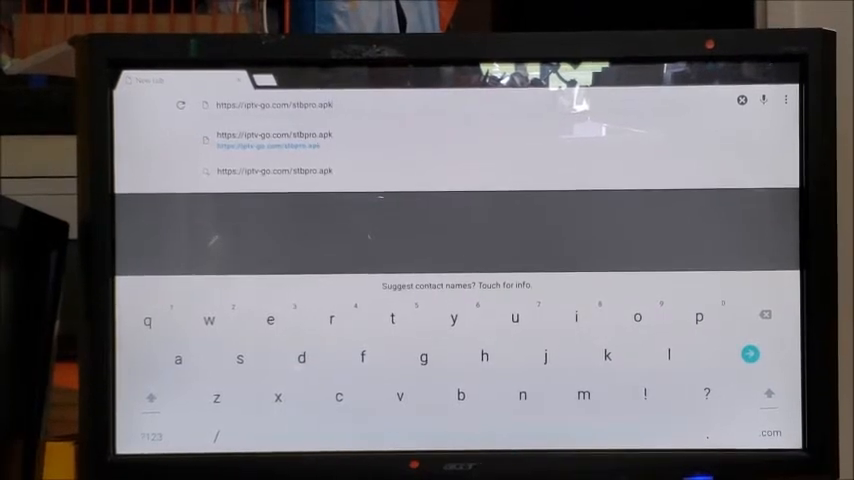
left_click(706, 396)
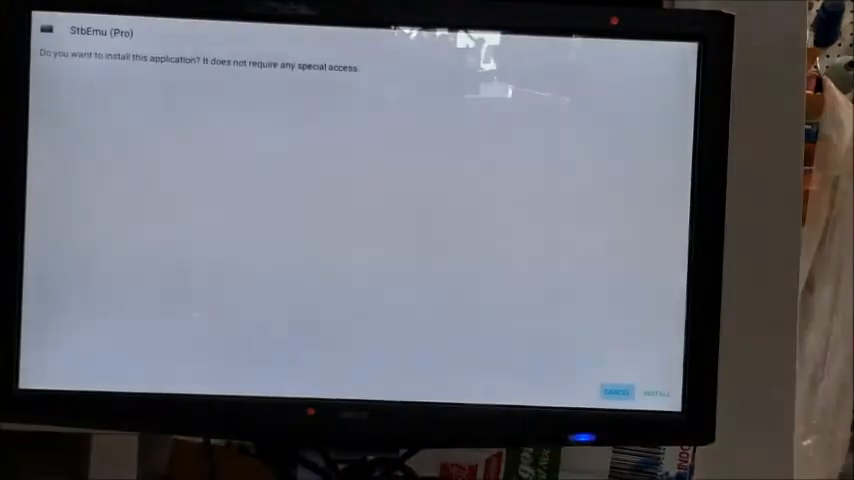
Install the StbEmu (Pro) app from the installer prompt
left_click(658, 392)
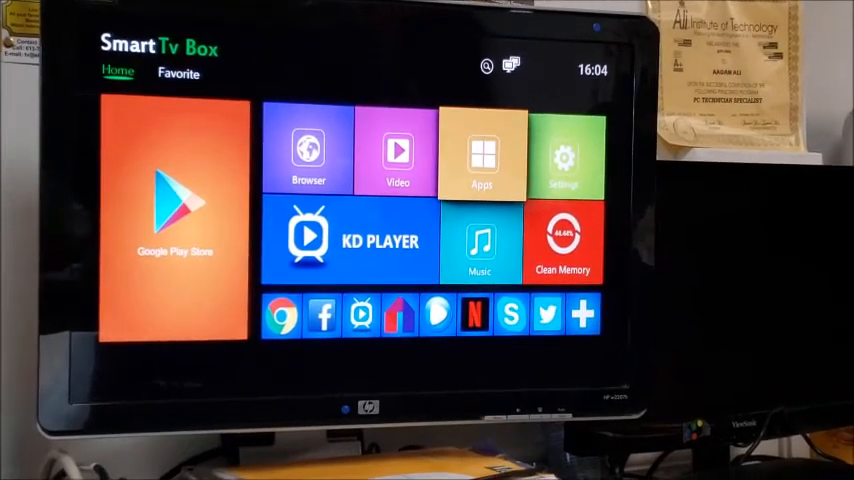
Launch StbEmu from the My Apps list of installed applications
left_click(482, 156)
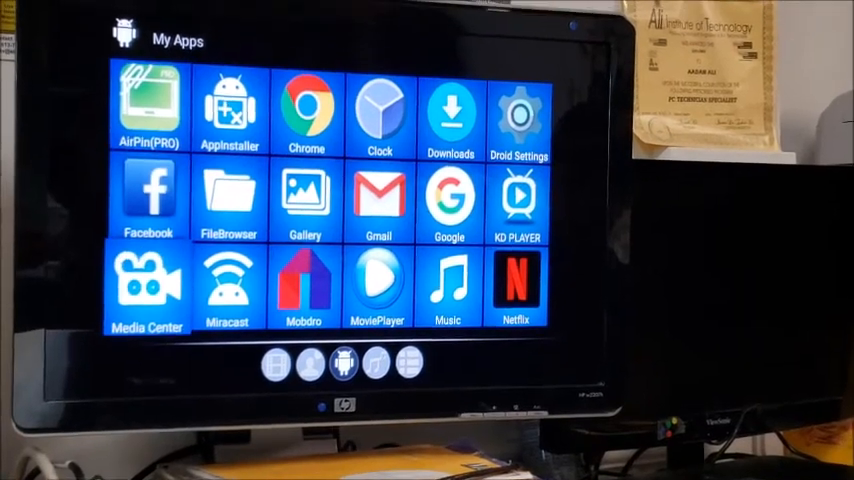
scroll("down", 3)
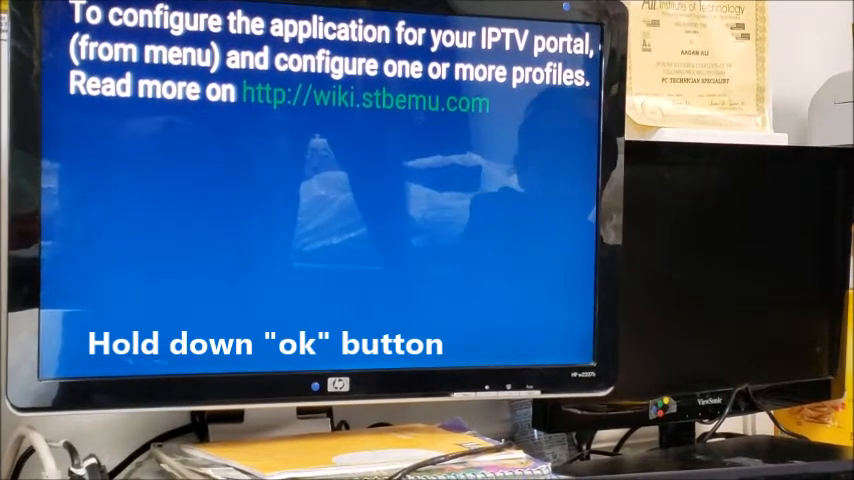
Change the emulator's profile name to voovoo in Settings
key("ok")
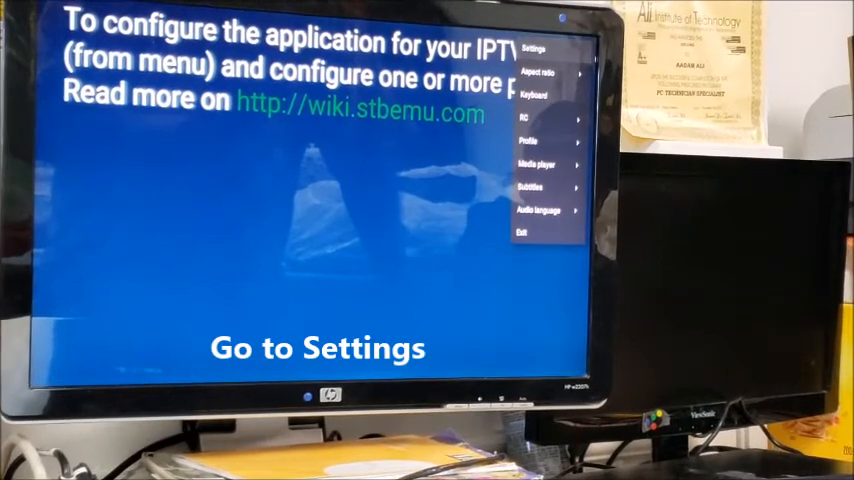
left_click(538, 44)
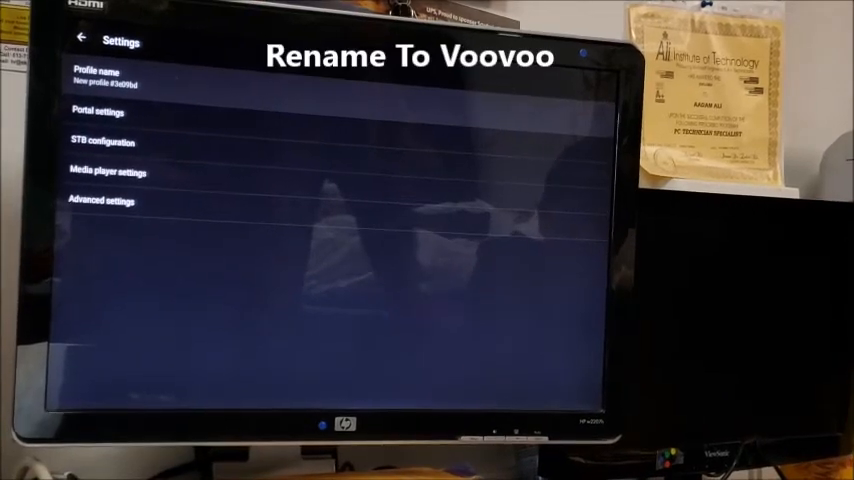
left_click(96, 76)
type("voovoo")
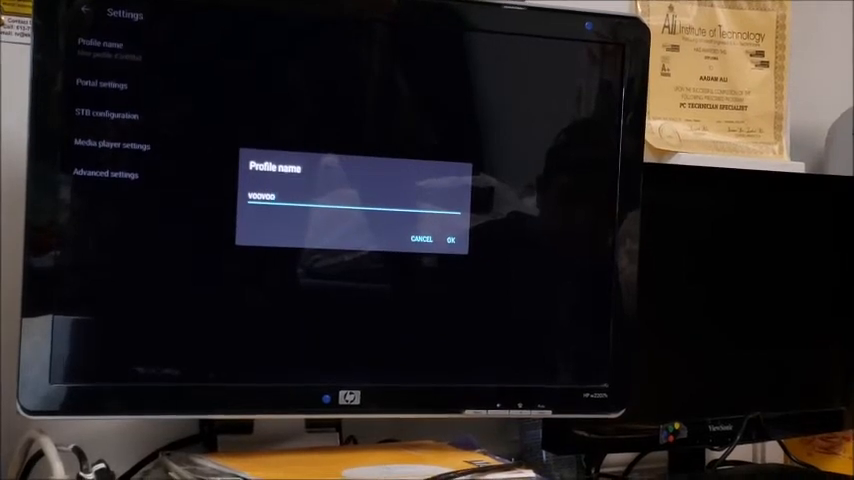
left_click(454, 240)
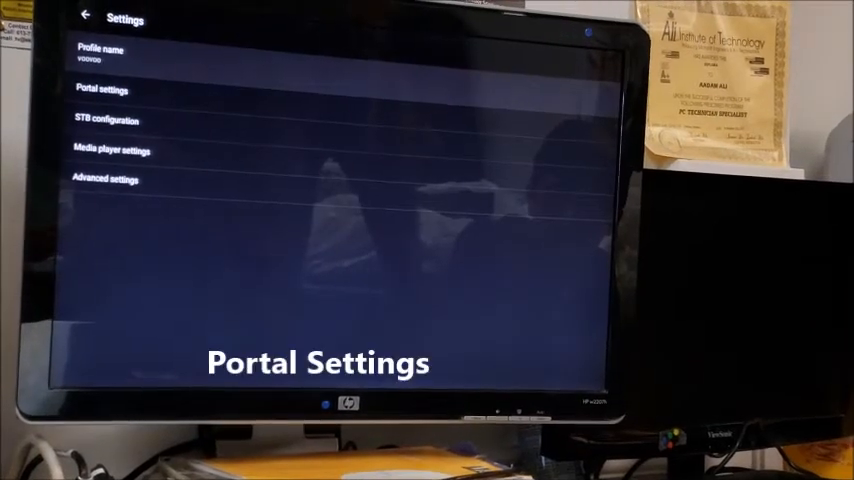
left_click(104, 92)
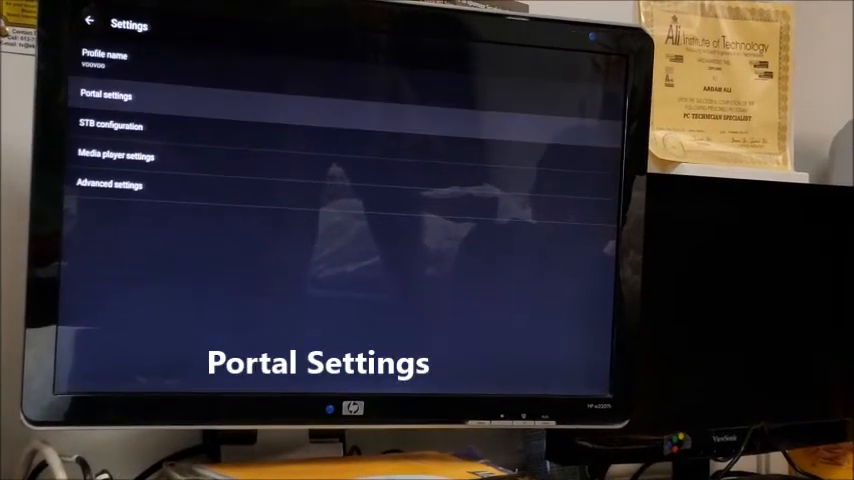
left_click(104, 96)
type("http://v")
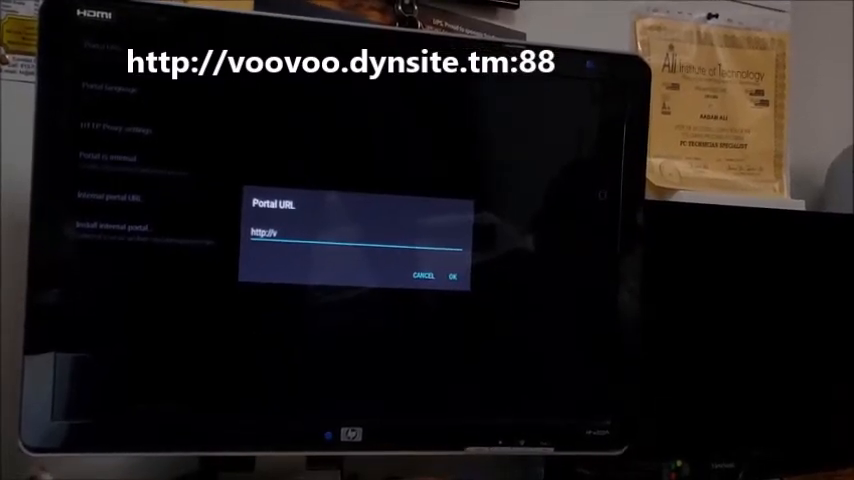
type("oovoo.")
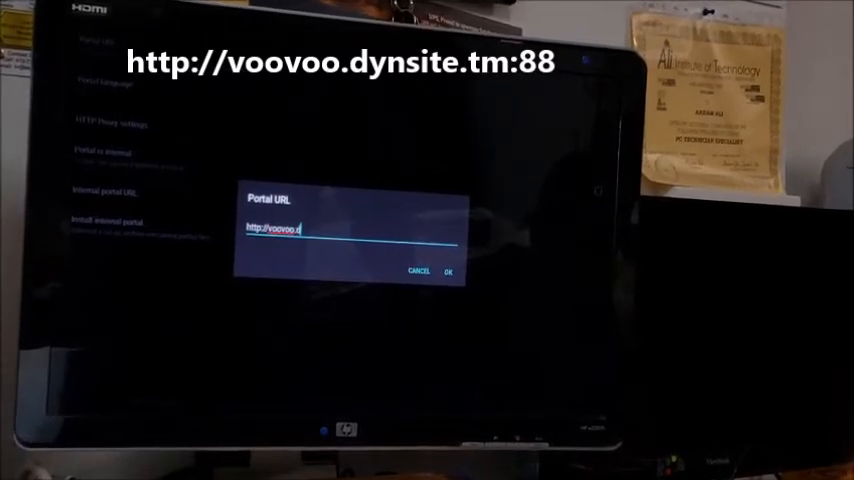
type("dynsite.tm")
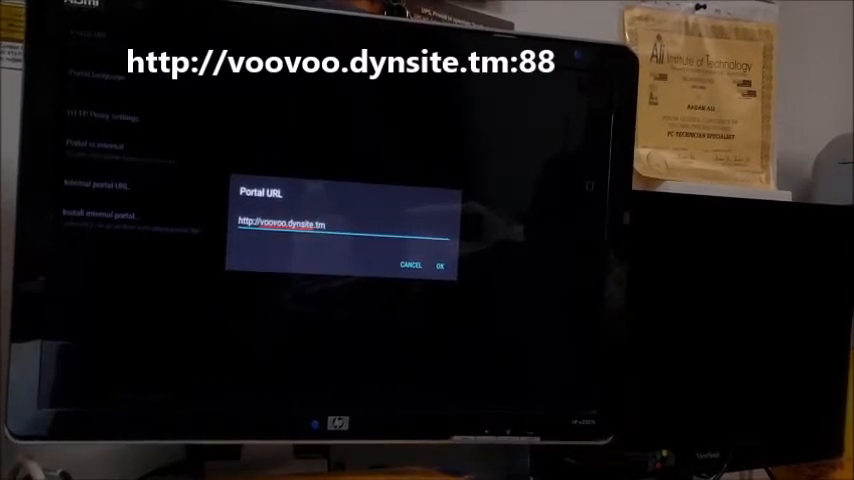
type(":88")
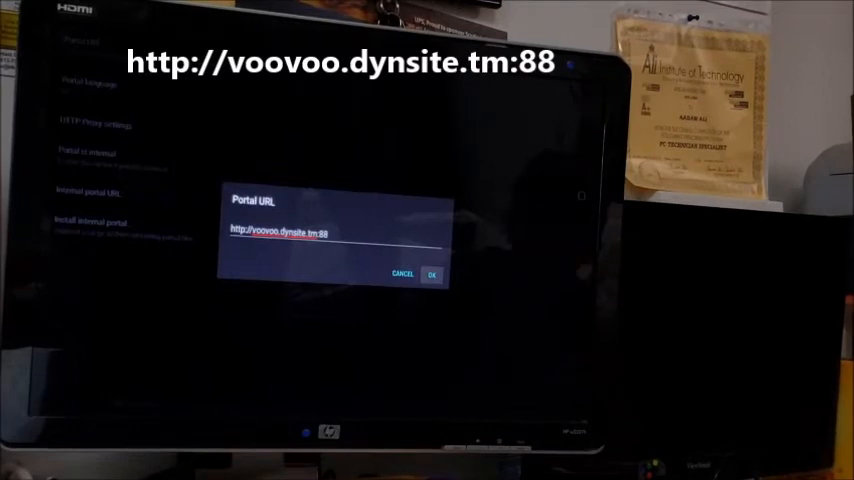
left_click(432, 274)
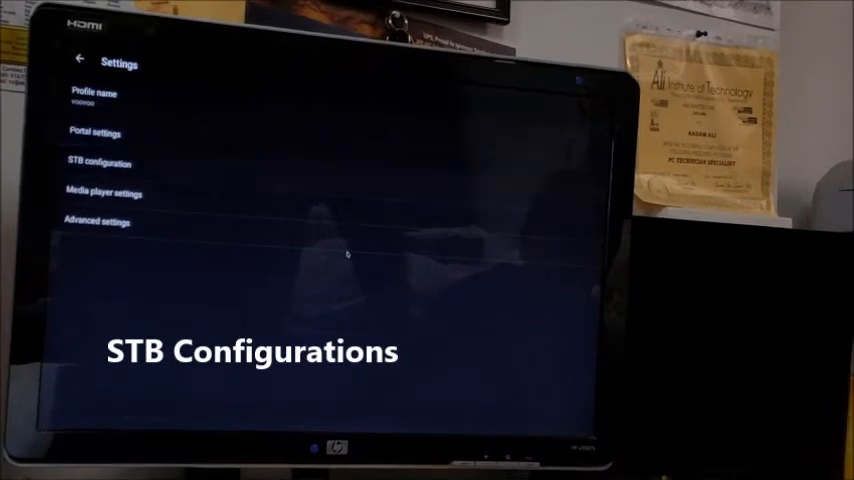
Show the box's current MAC address in the STB configuration edit prompt
left_click(98, 162)
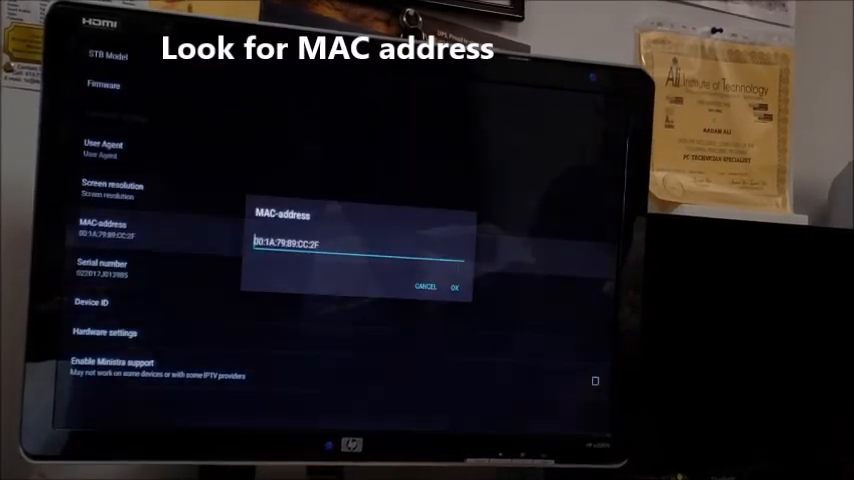
left_click(356, 240)
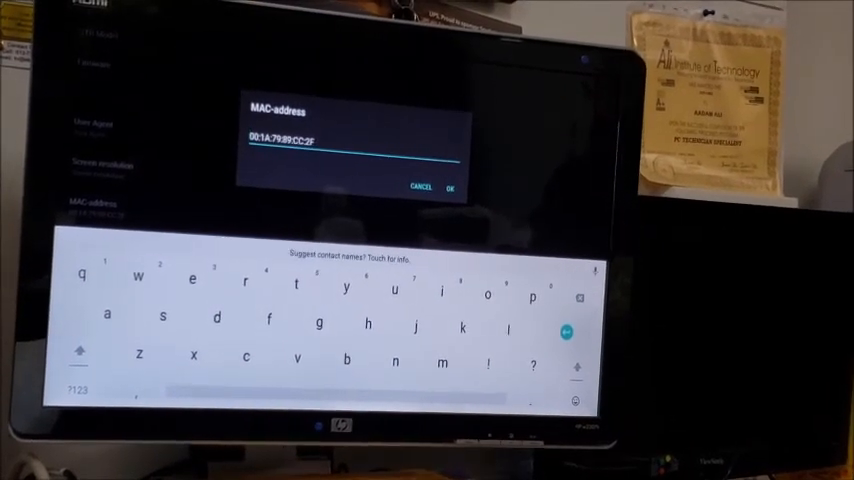
Leave the MAC address unchanged and bring up the profile list showing voovoo
left_click(450, 188)
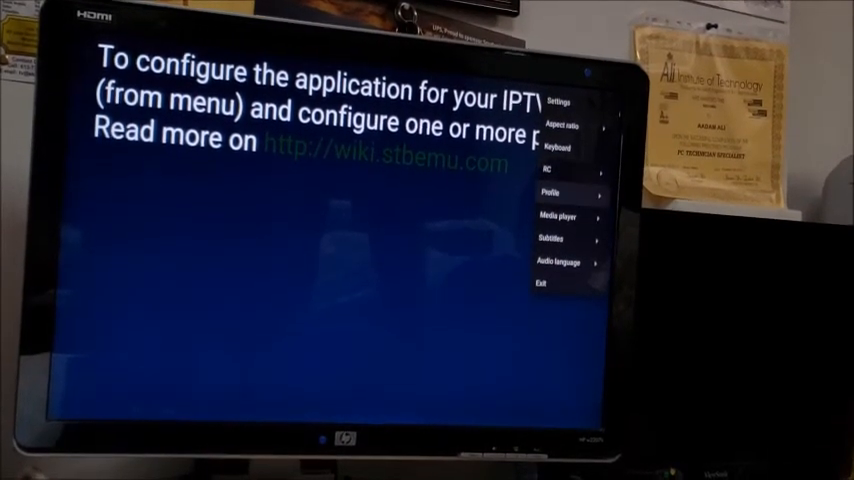
left_click(552, 192)
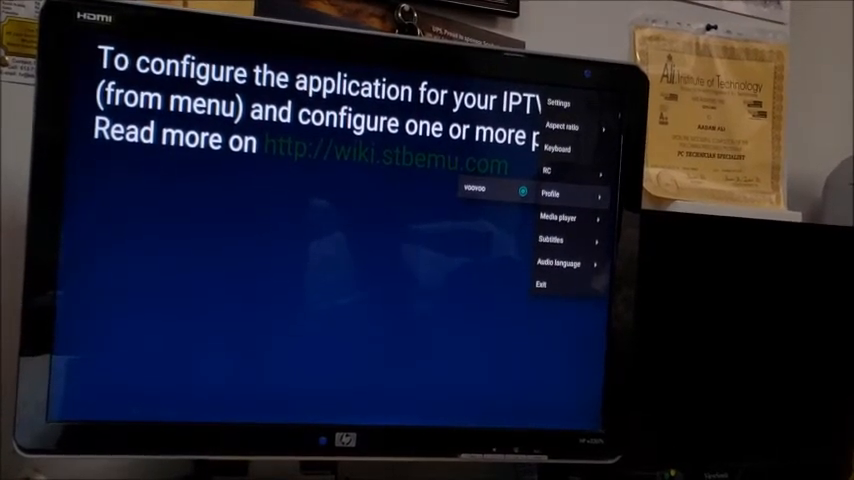